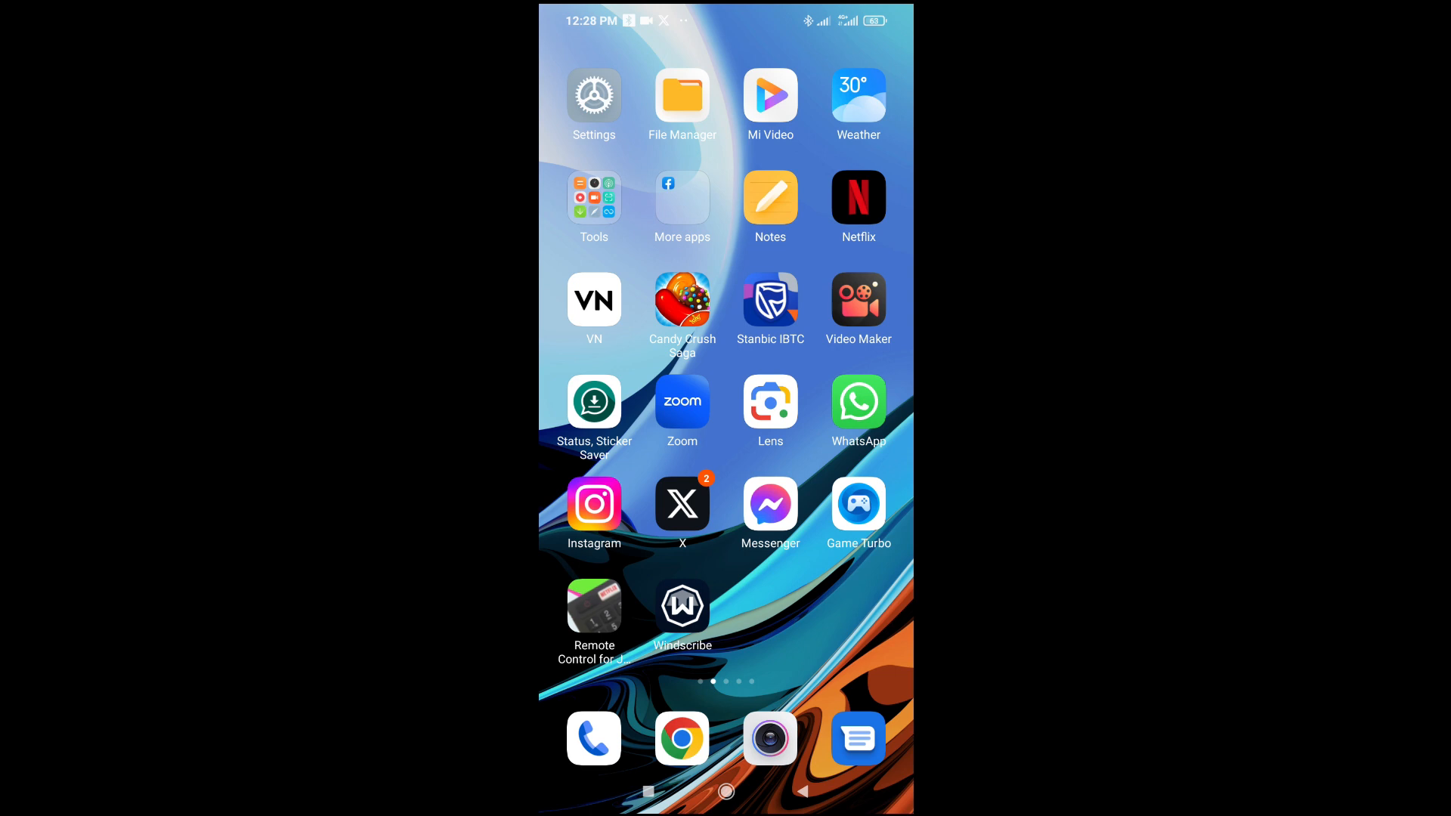
Launch Google Lens and scan the screenshot containing the responsibilities quote.
left_click(769, 402)
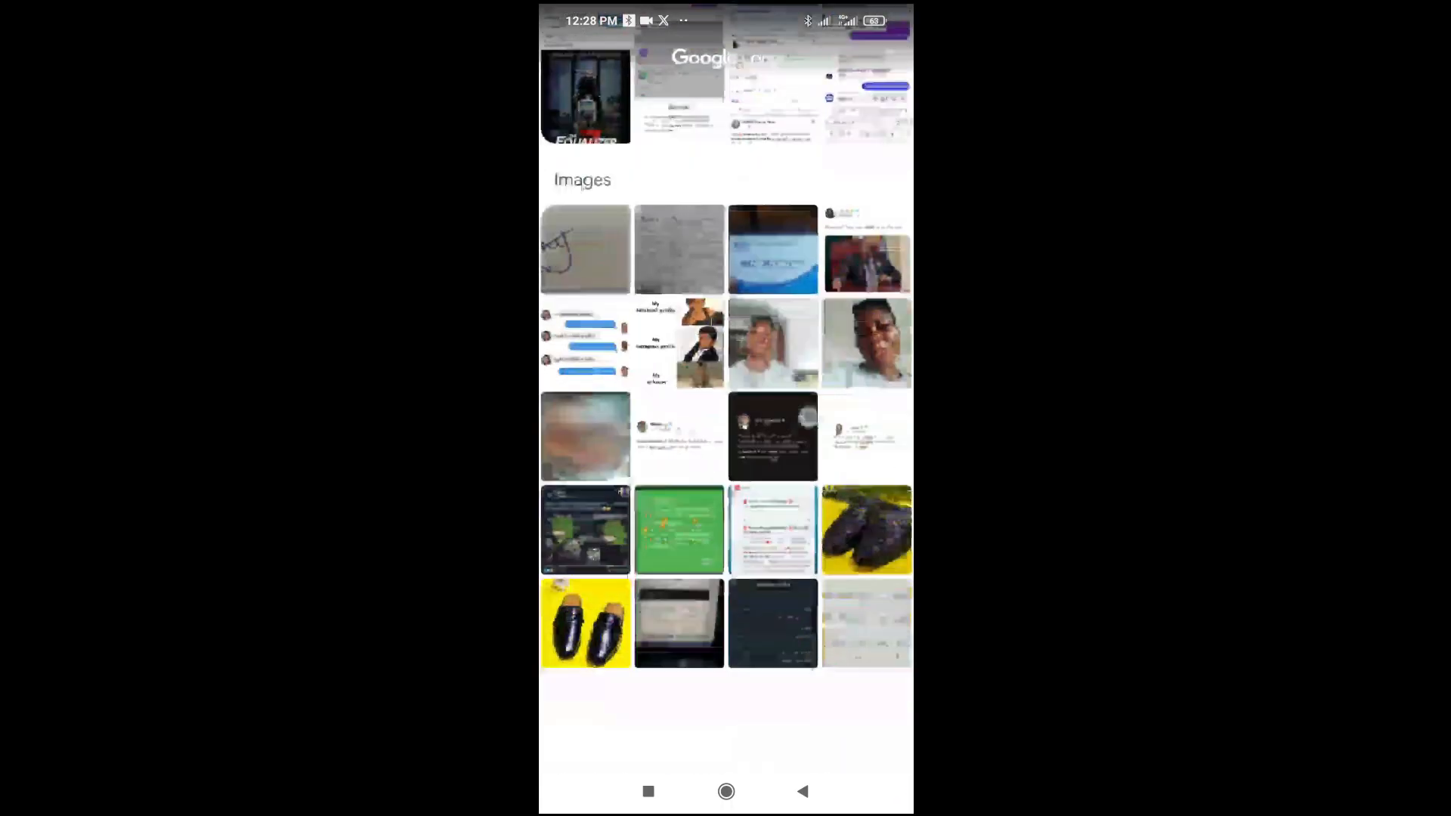
scroll("down", 3)
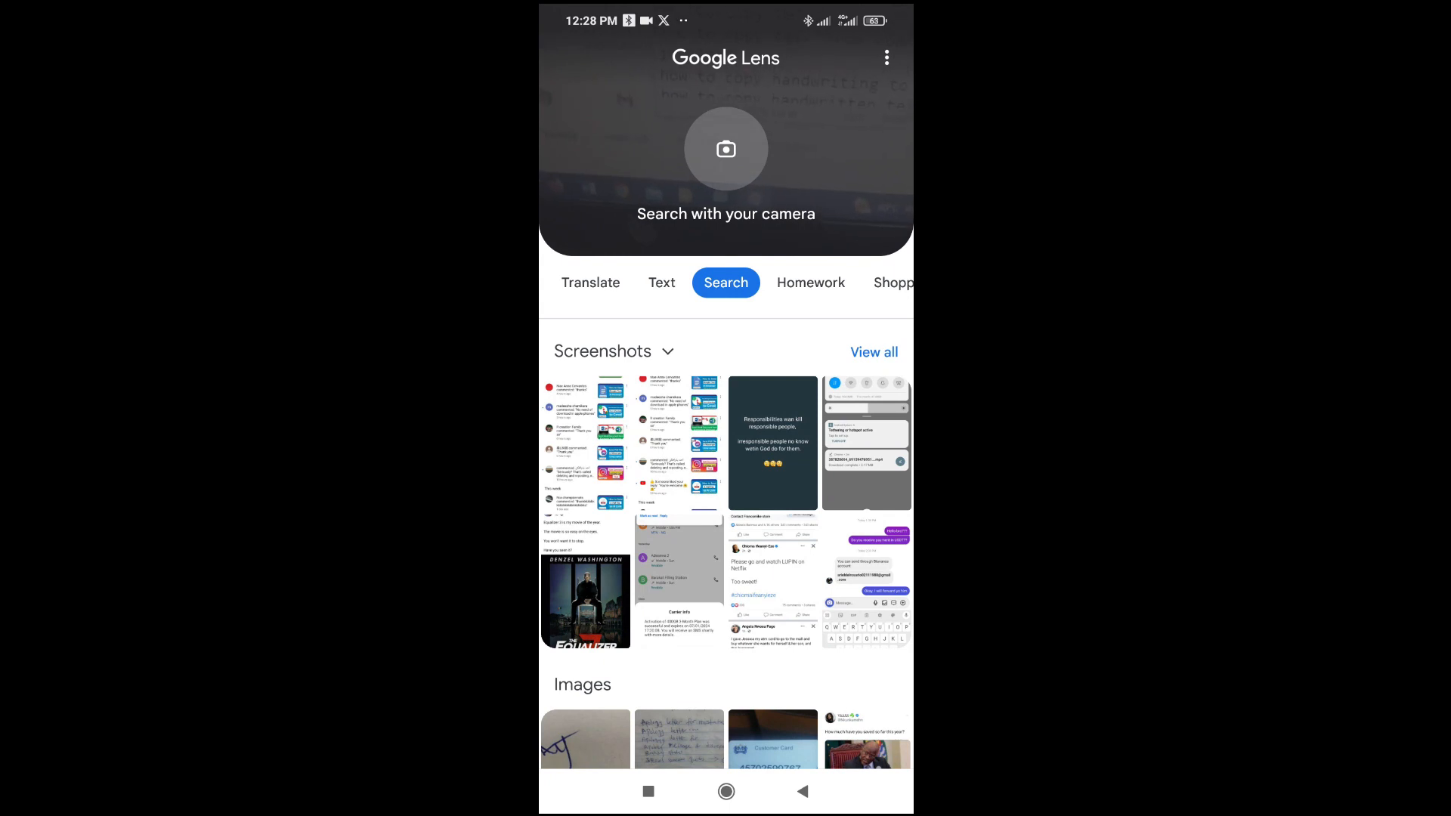
left_click(772, 449)
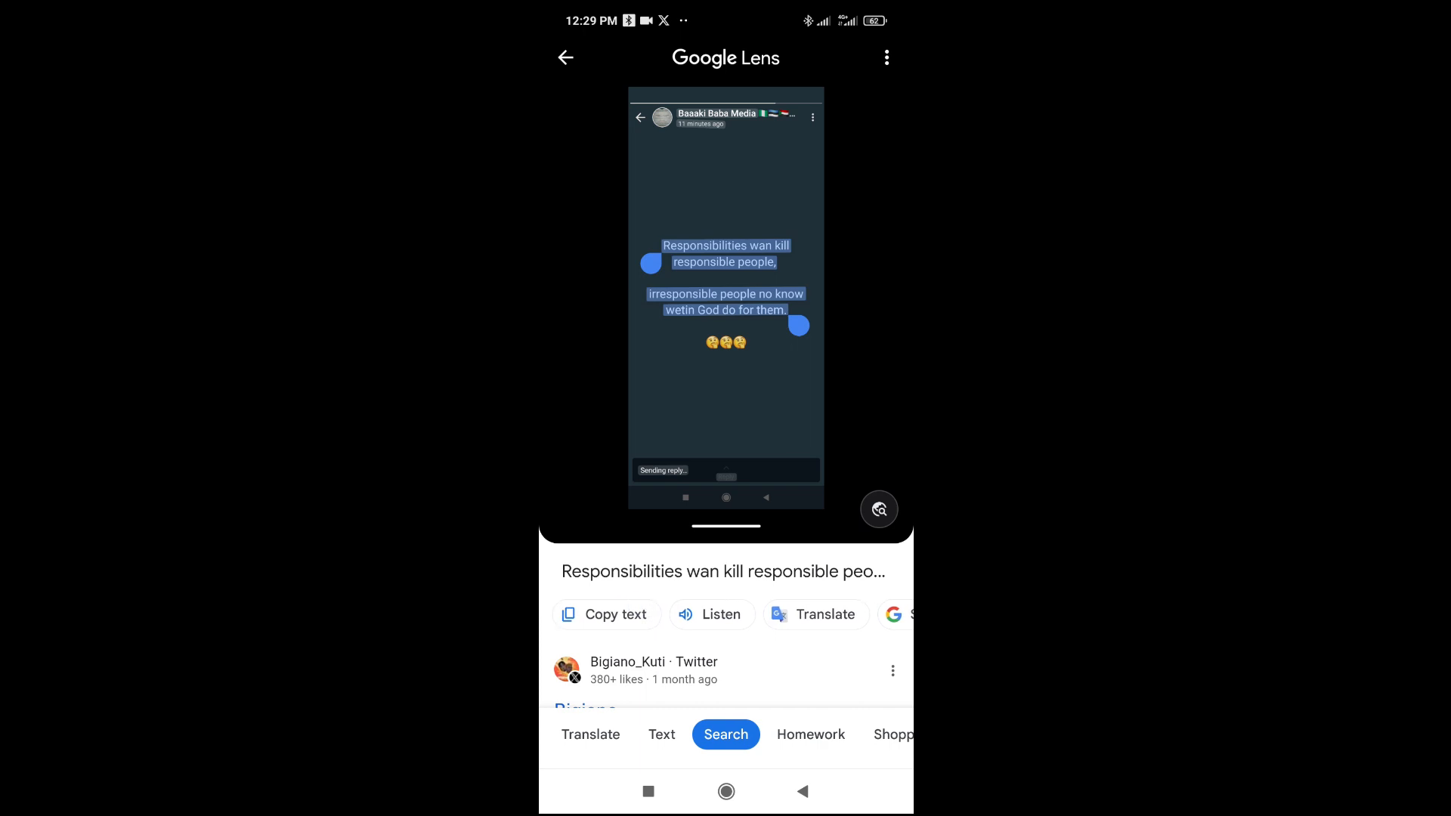
Copy the recognised quote text, then create a new blank note in Notes.
left_click(605, 614)
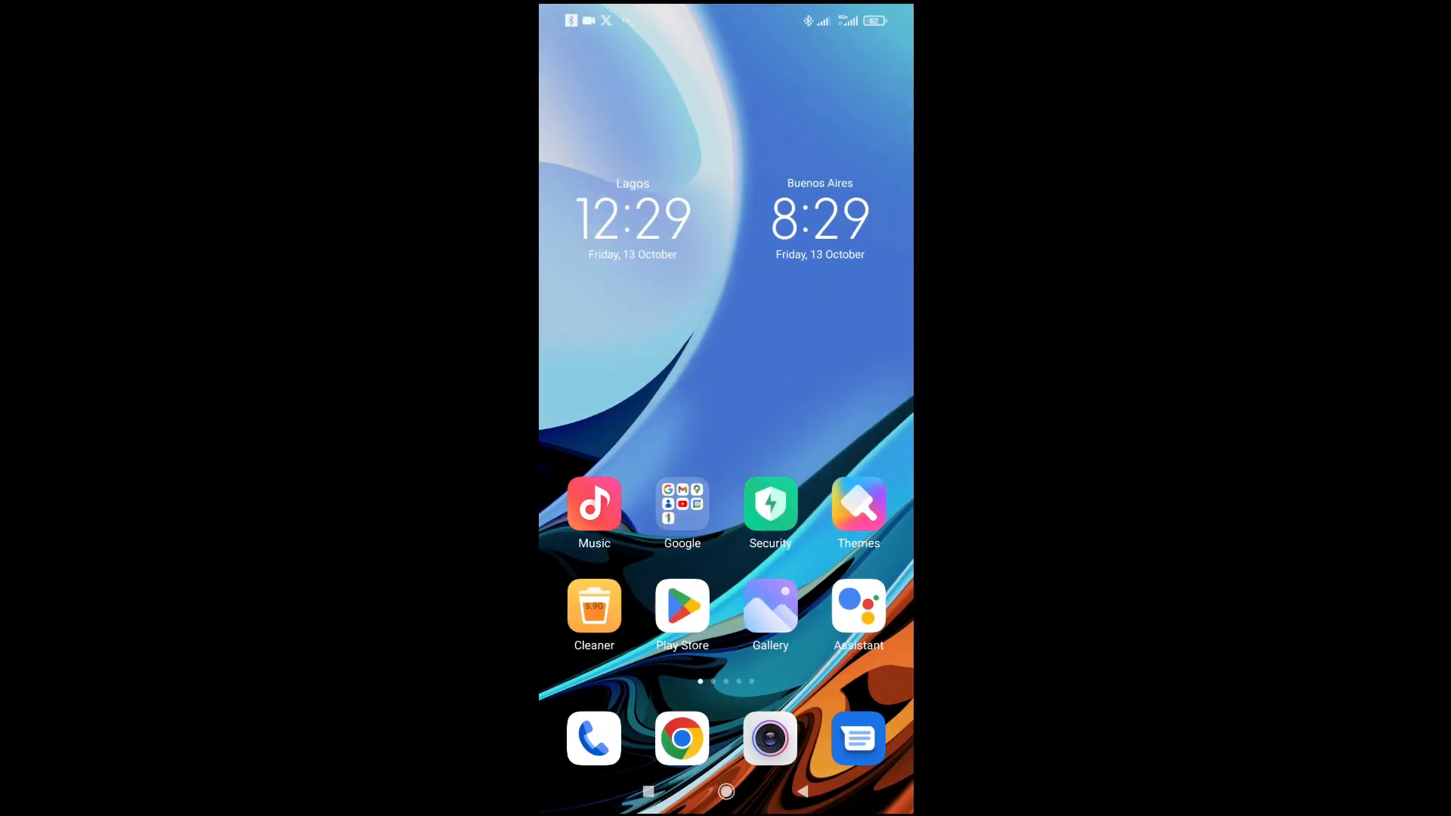
scroll("left", 3)
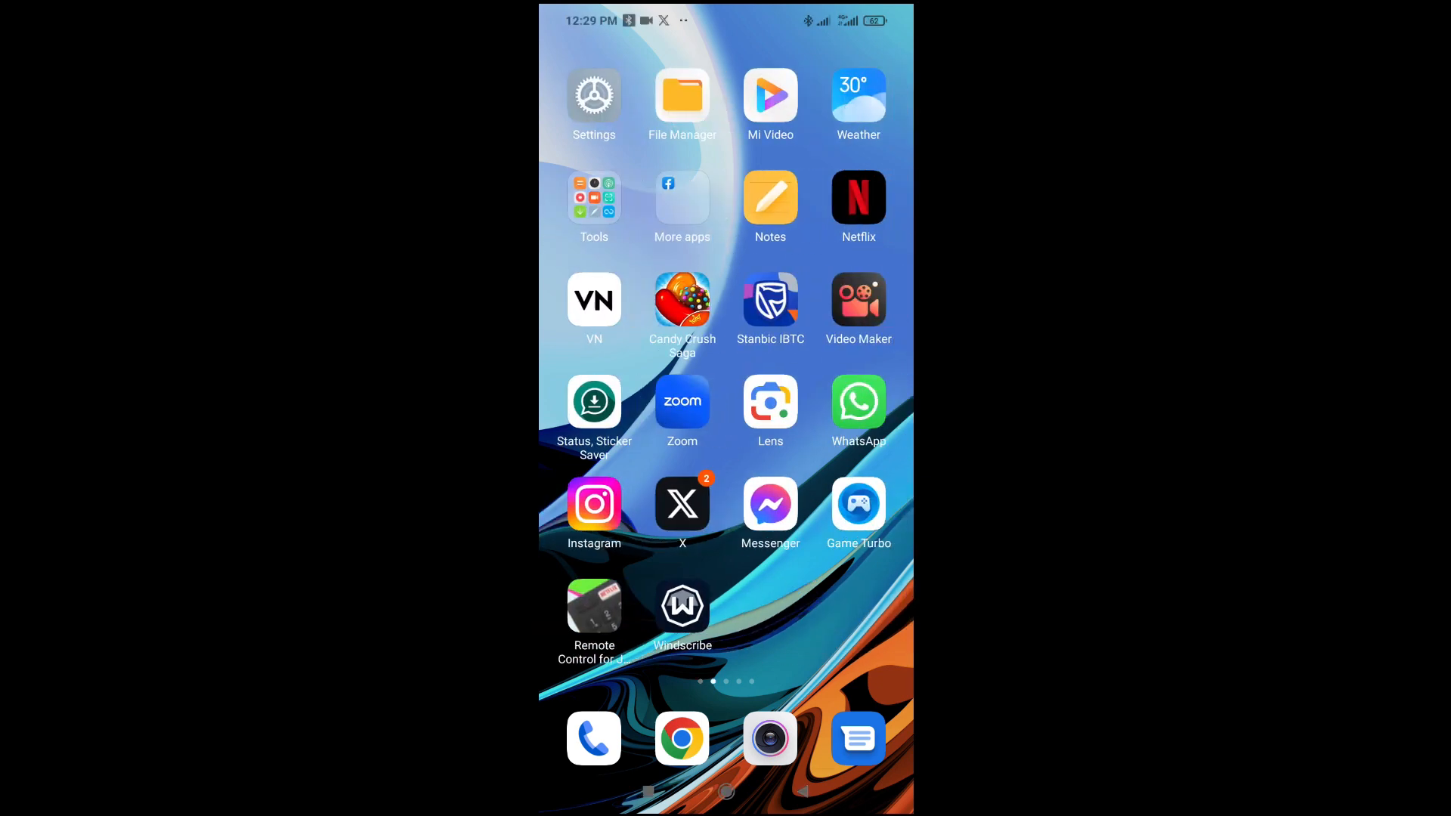
left_click(769, 197)
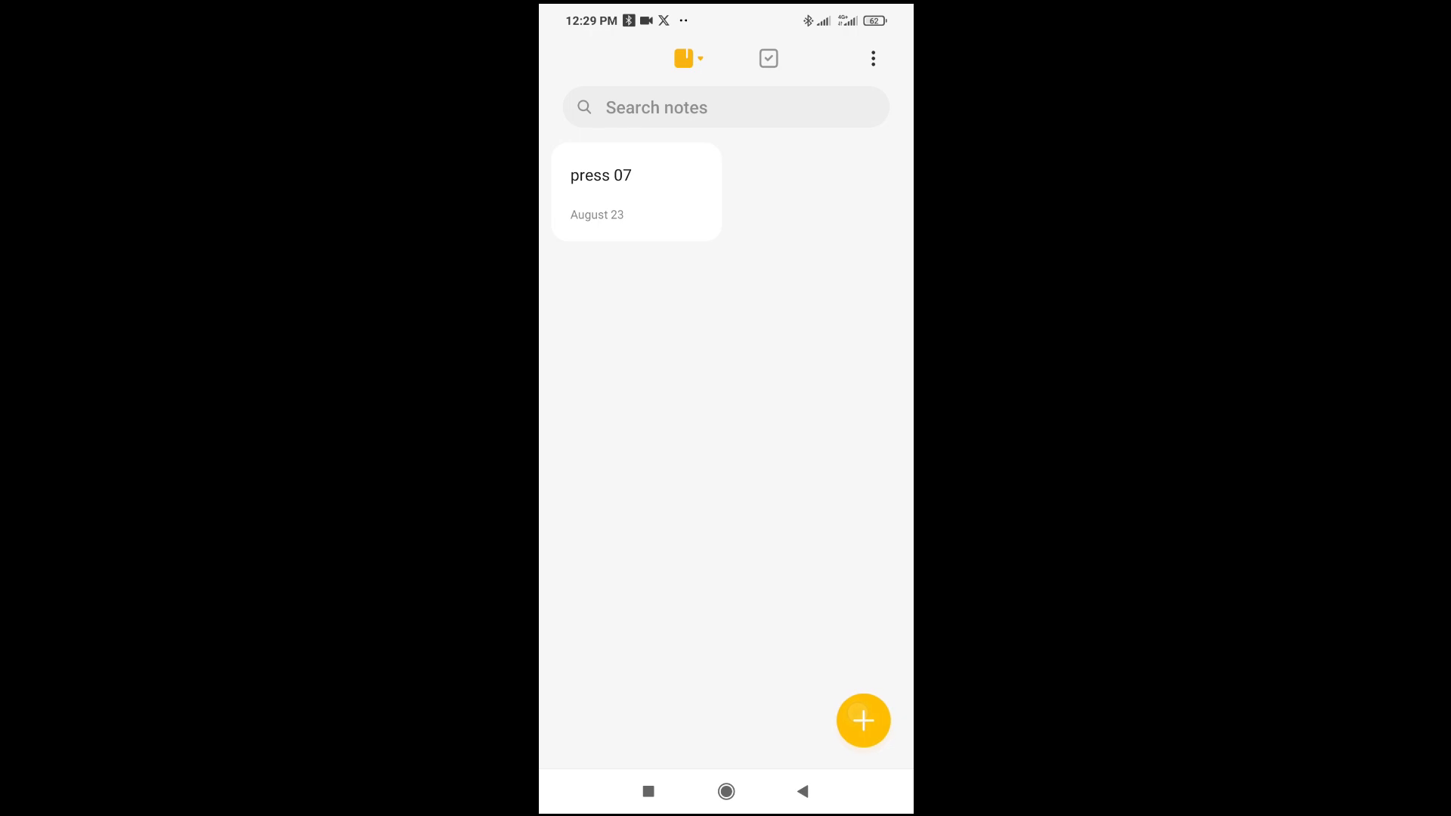
left_click(863, 721)
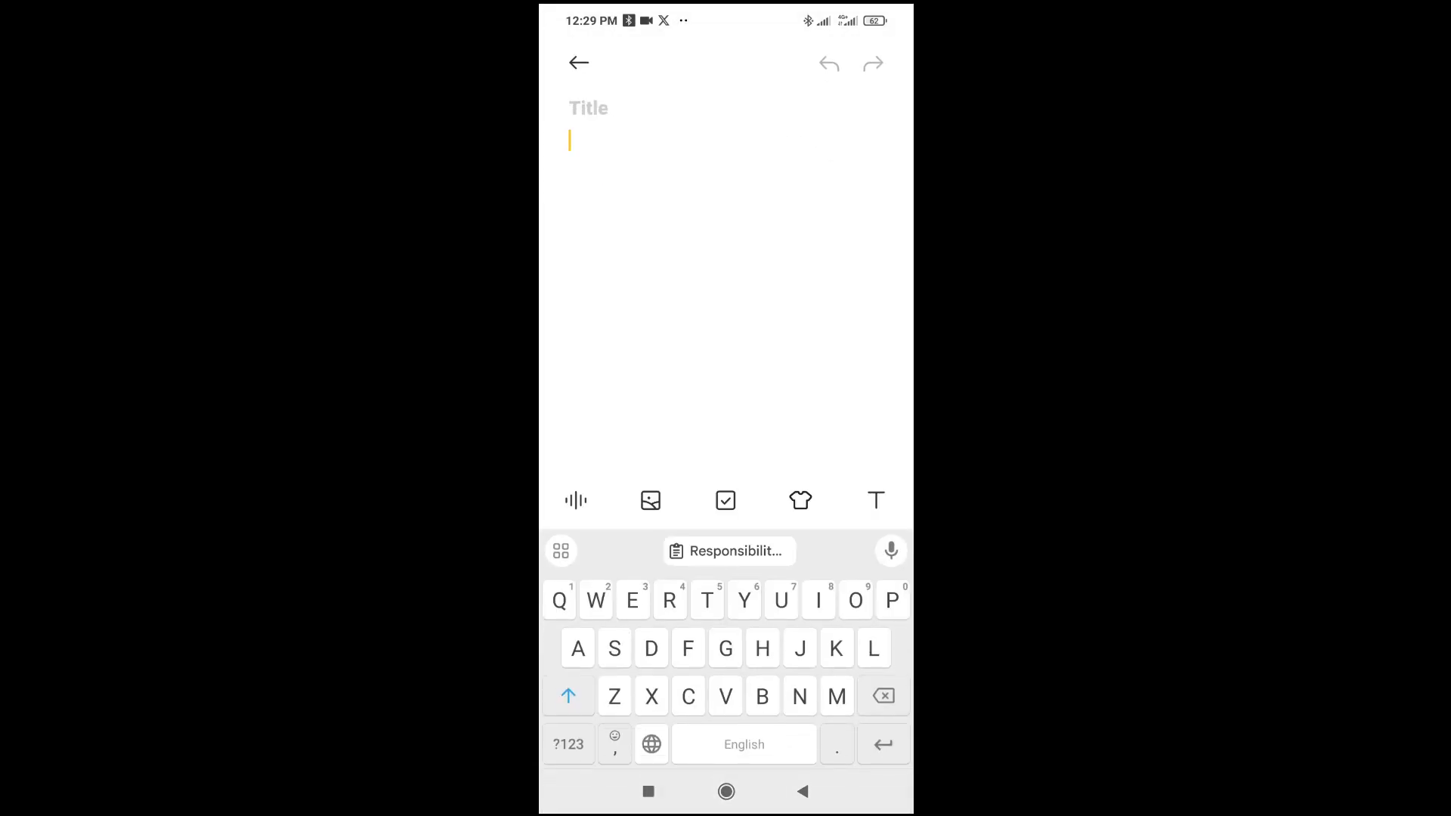